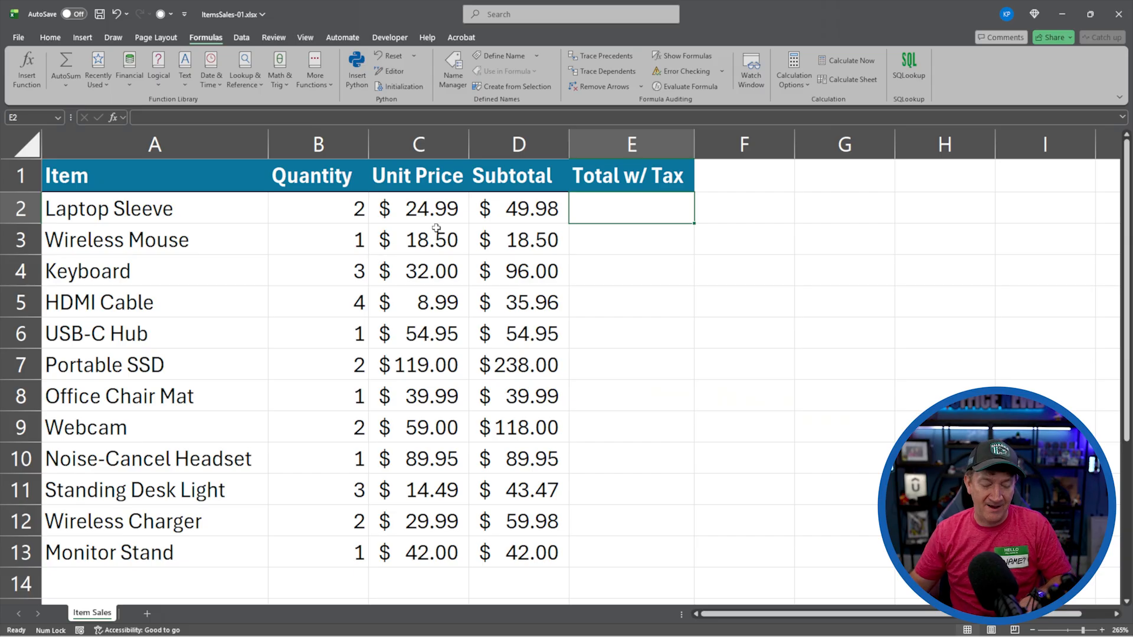
mouse_move(435, 228)
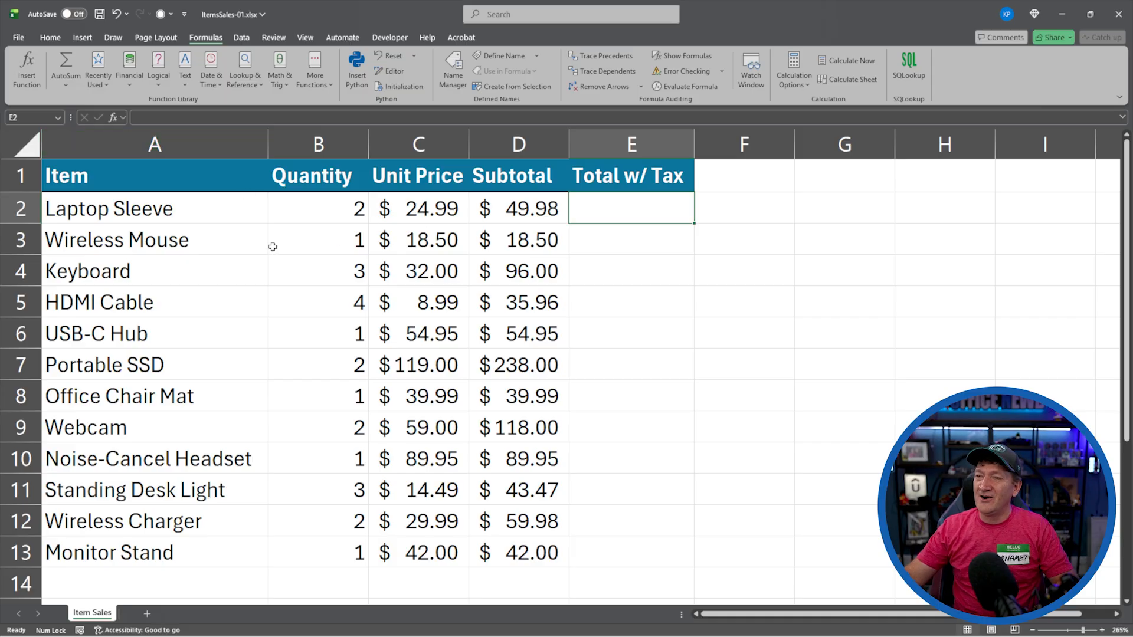
mouse_move(200, 233)
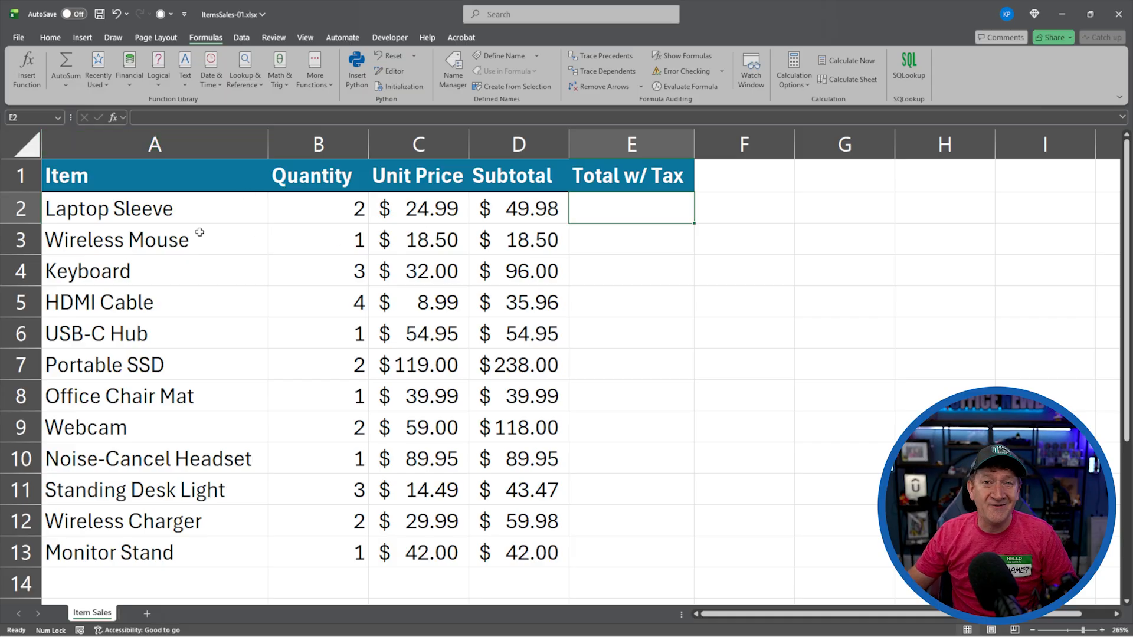
mouse_move(299, 222)
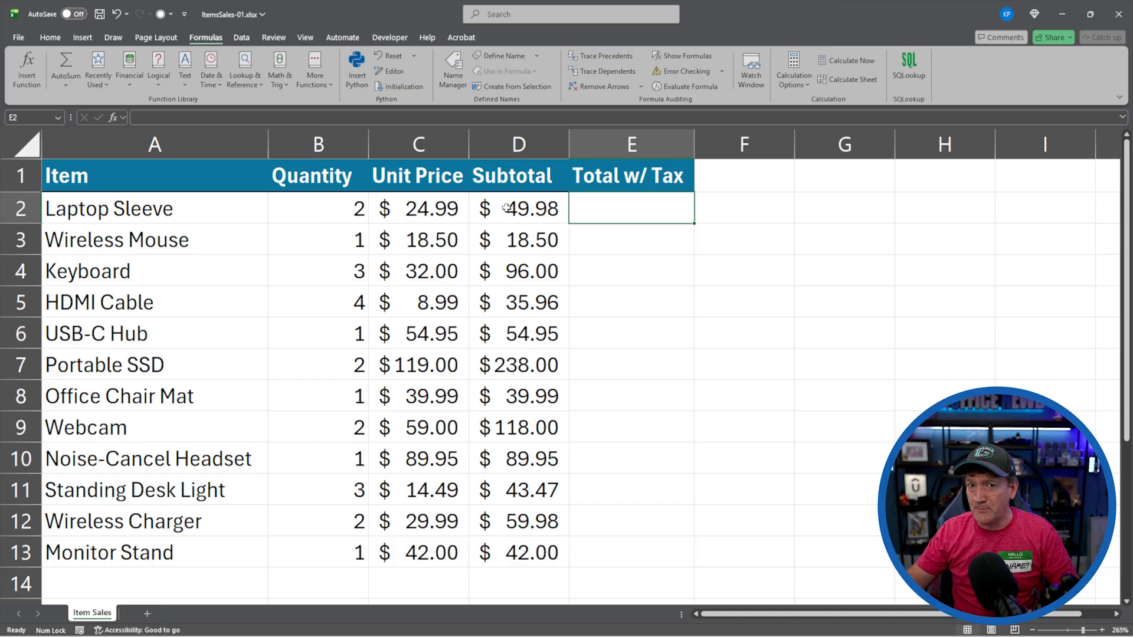
mouse_move(311, 211)
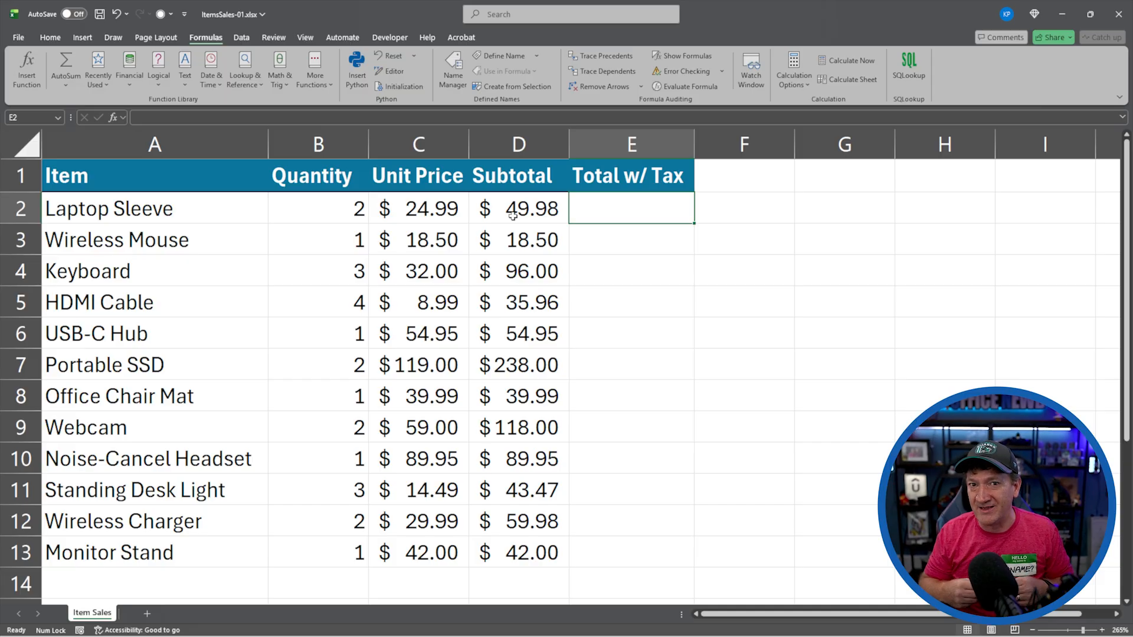
mouse_move(607, 209)
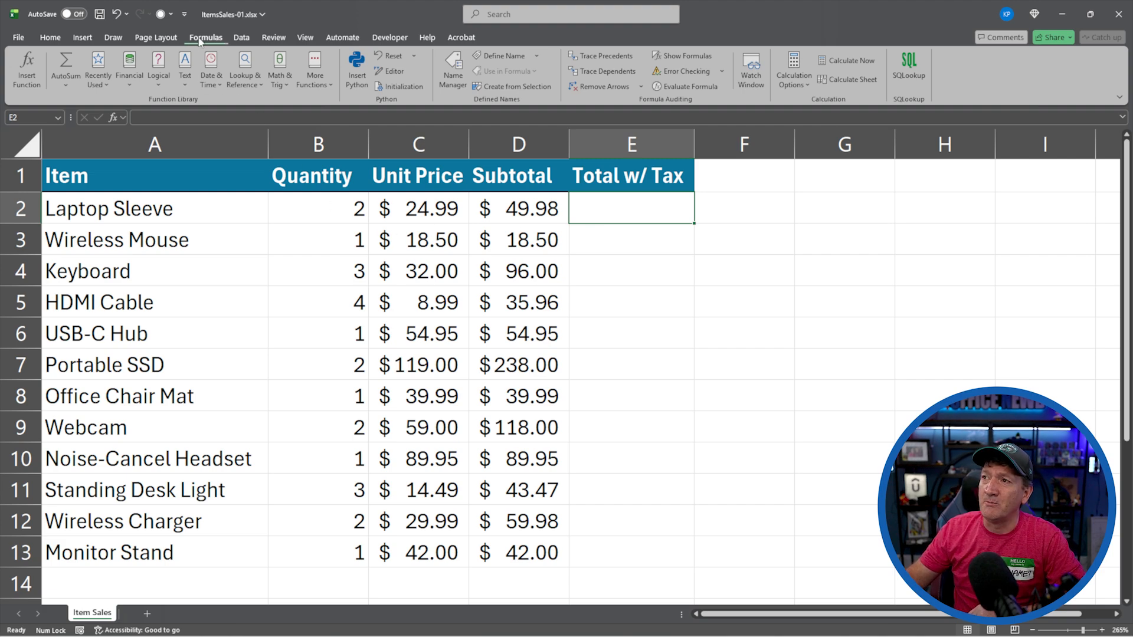
mouse_move(451, 68)
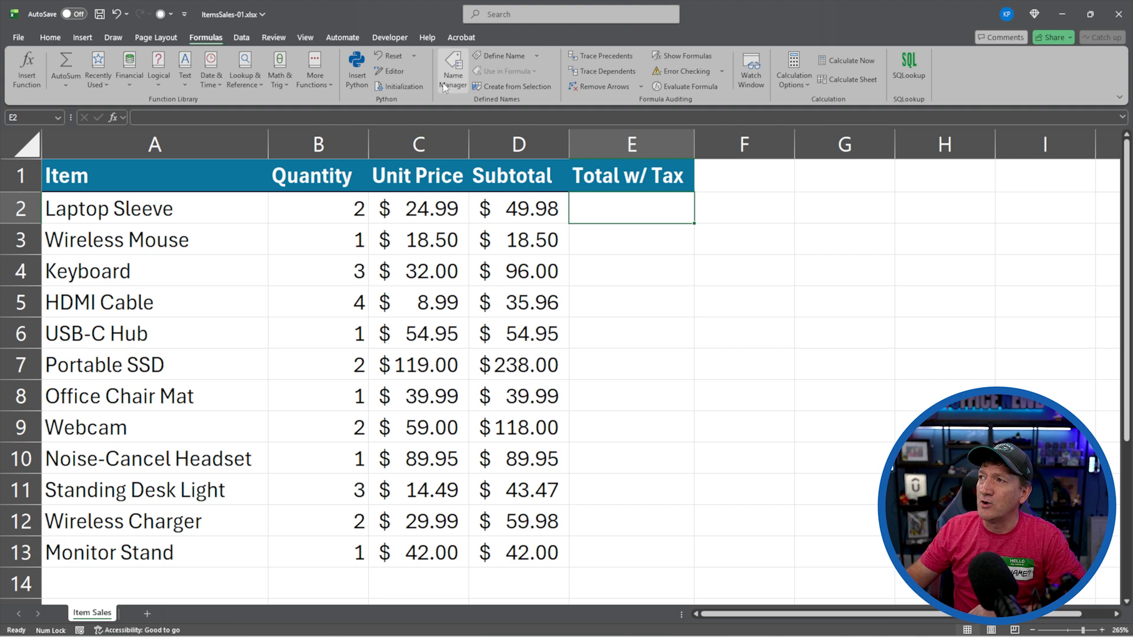
In Name Manager, start a new name entry called PRICEWITHTAX
click(453, 71)
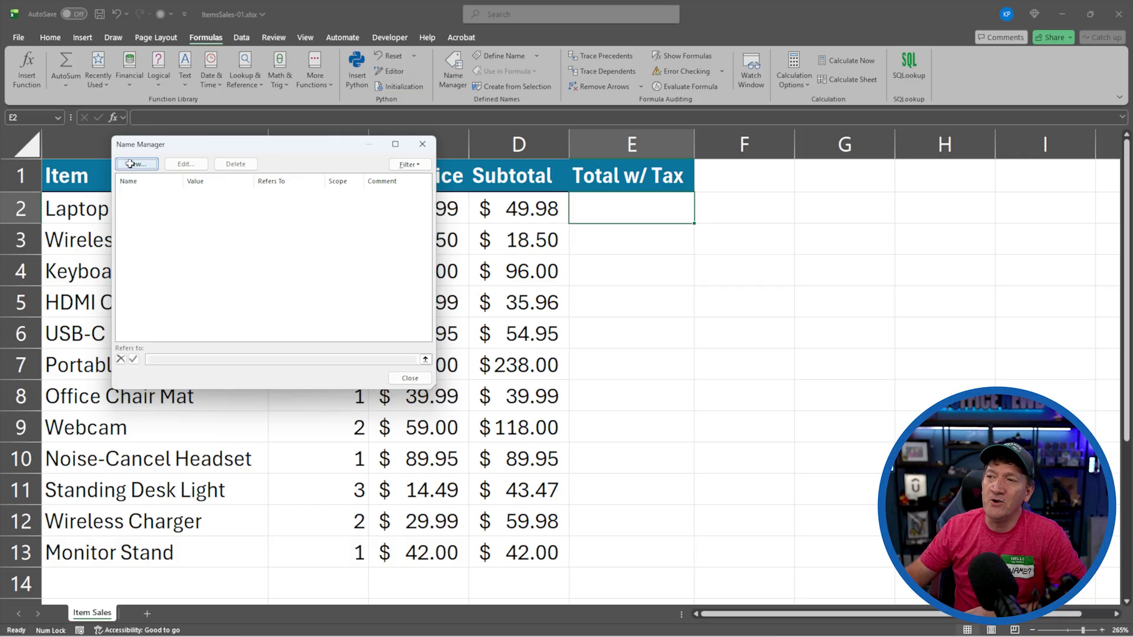
click(136, 164)
text(PRICE)
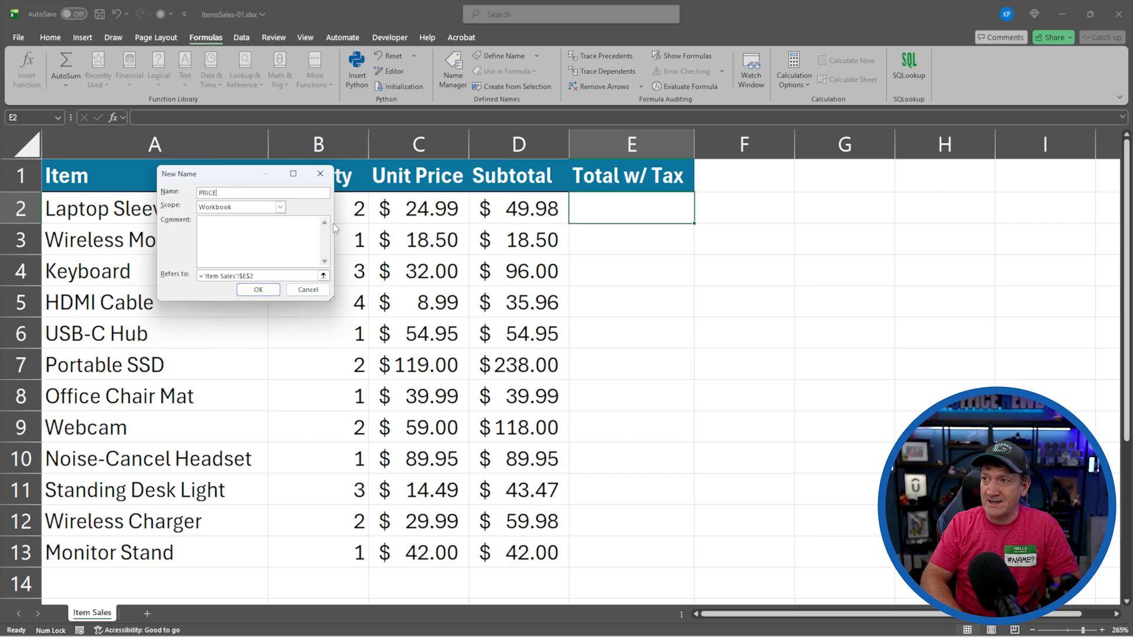
text(WITHTA)
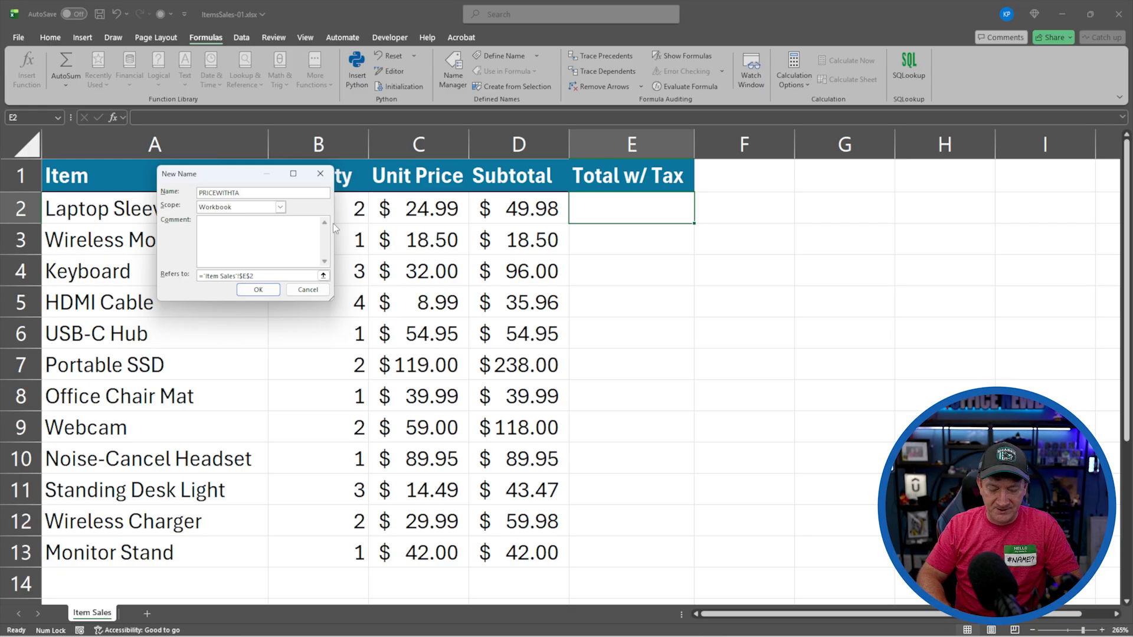
text(X)
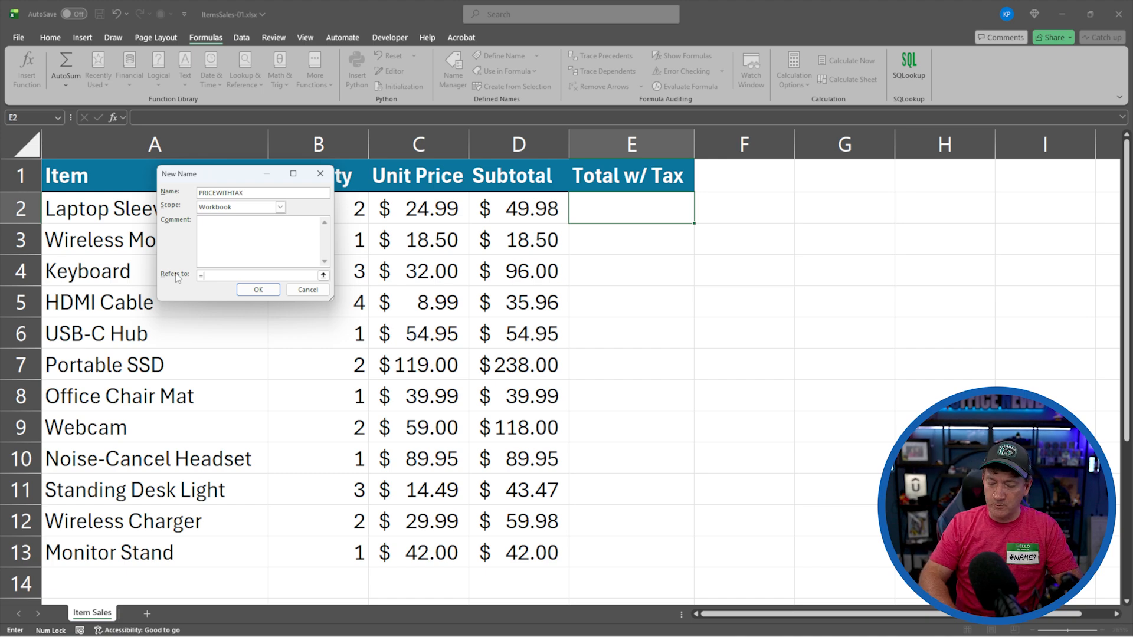
Make PRICEWITHTAX refer to =LAMBDA(price, price + (price*0.075)) and save it
text(LAMBDA)
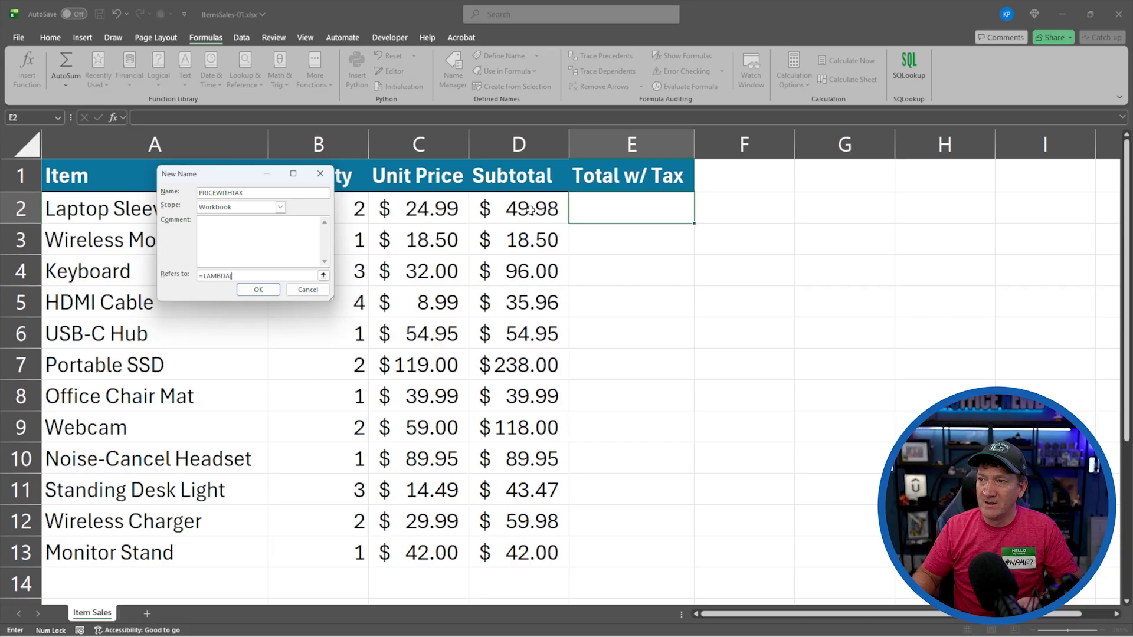
text((p)
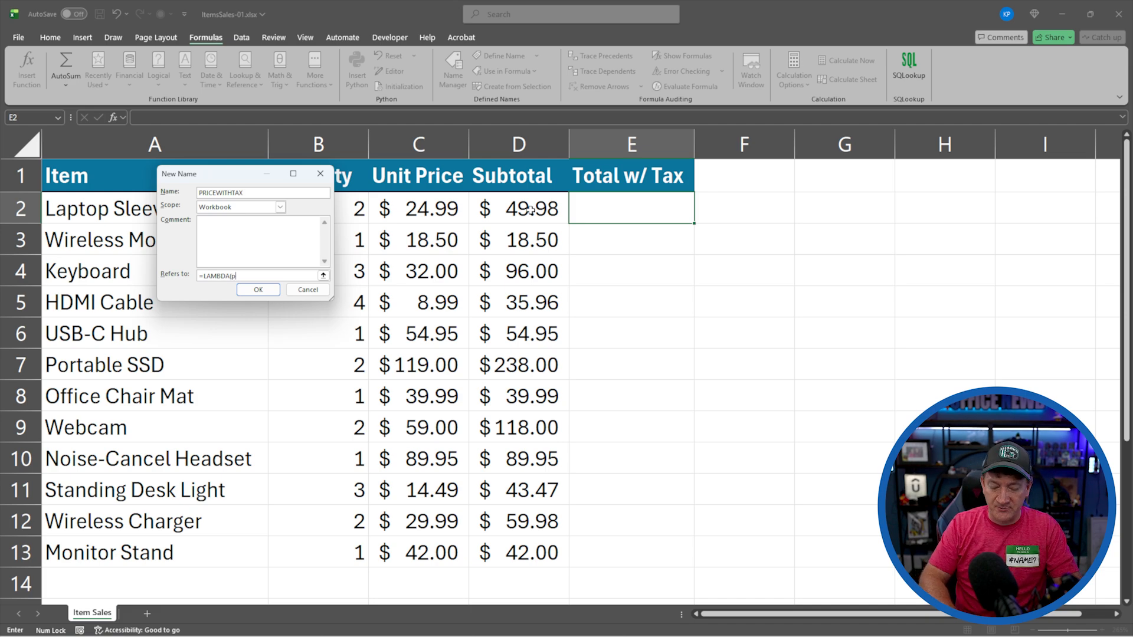
text(rice)
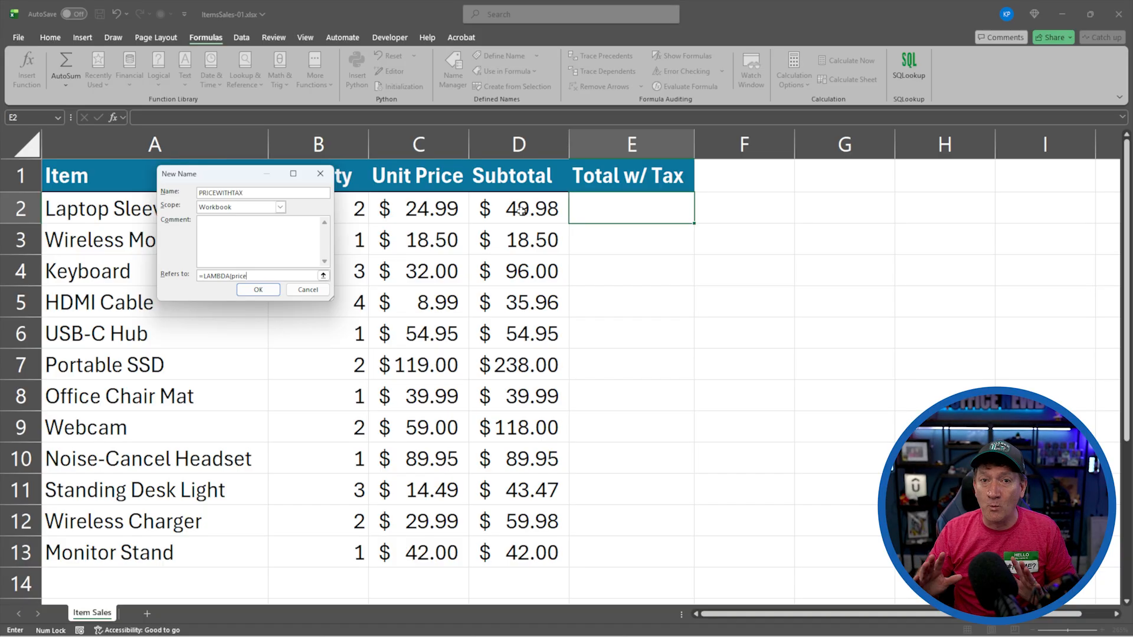
text(, price + (price*)
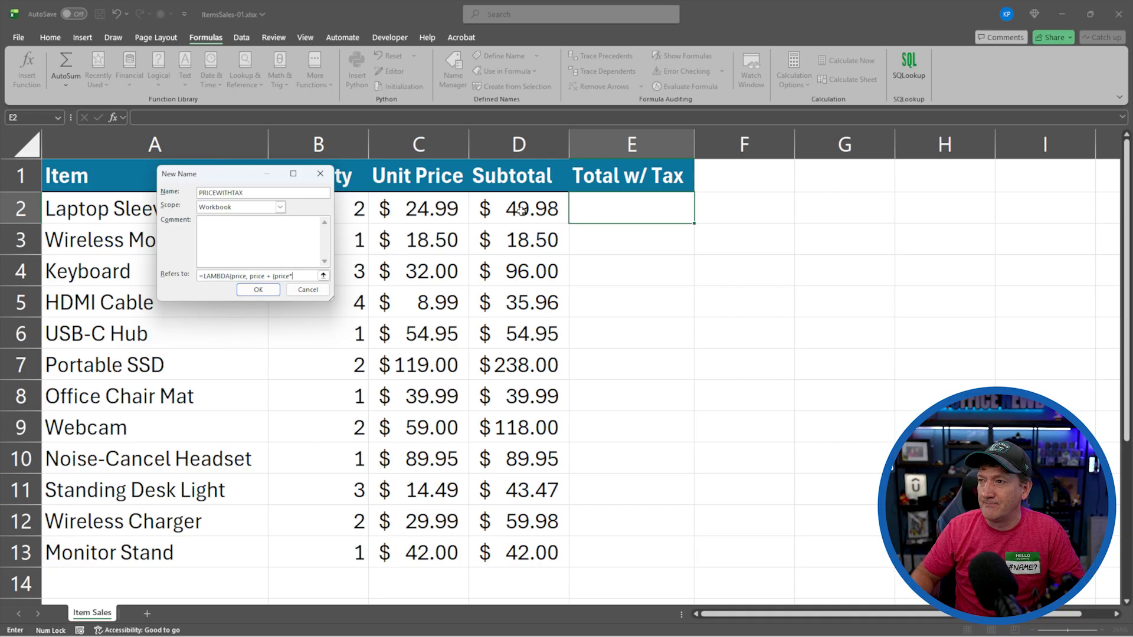
text(0.075)))
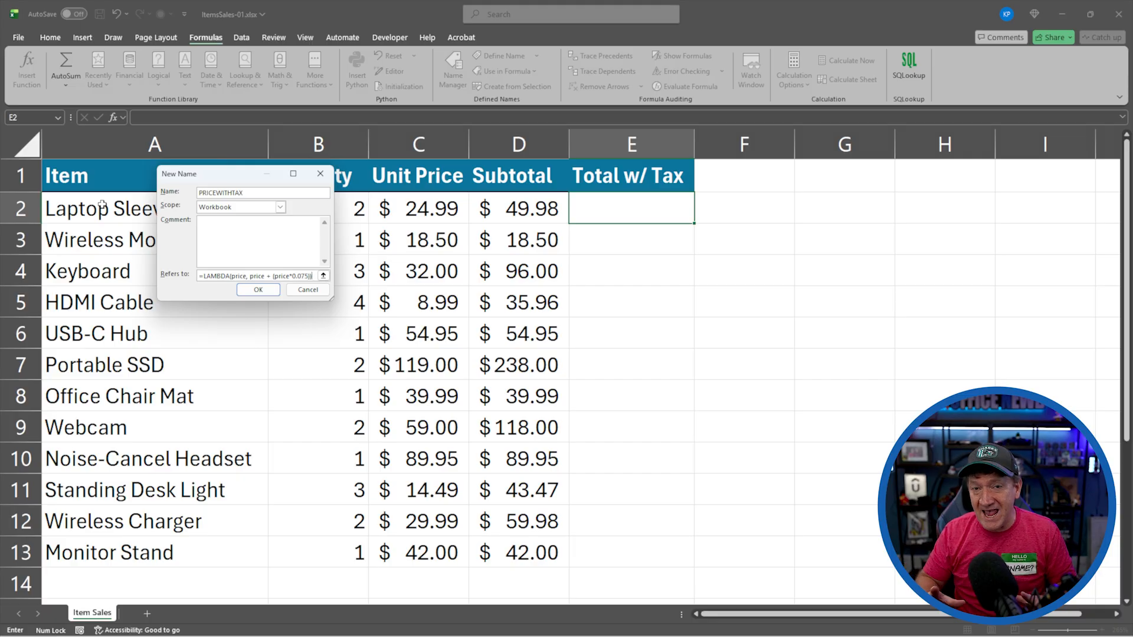
click(258, 289)
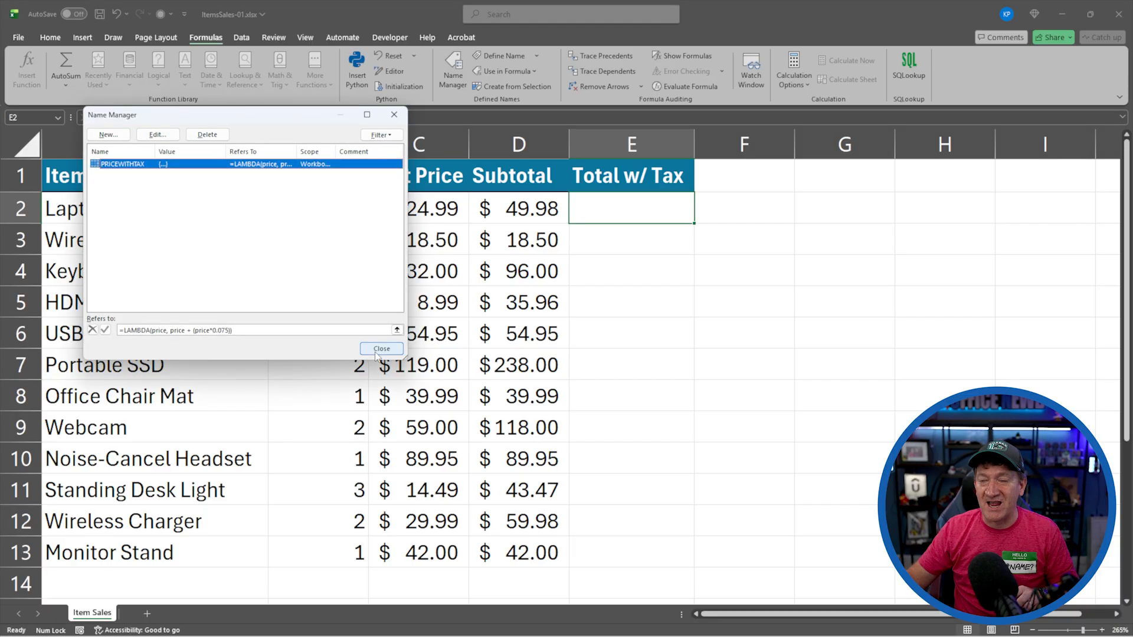
Enter =PRICEWITHTAX(D2) in E2, showing $53.73 for Laptop Sleeve, and review the formula
click(382, 349)
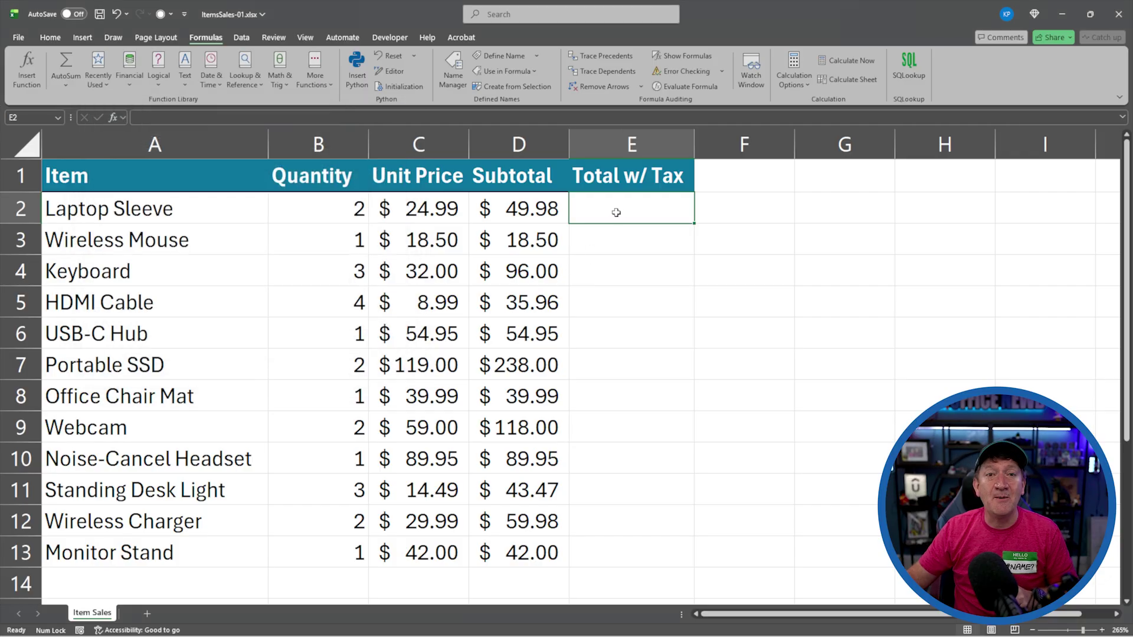
mouse_move(926, 247)
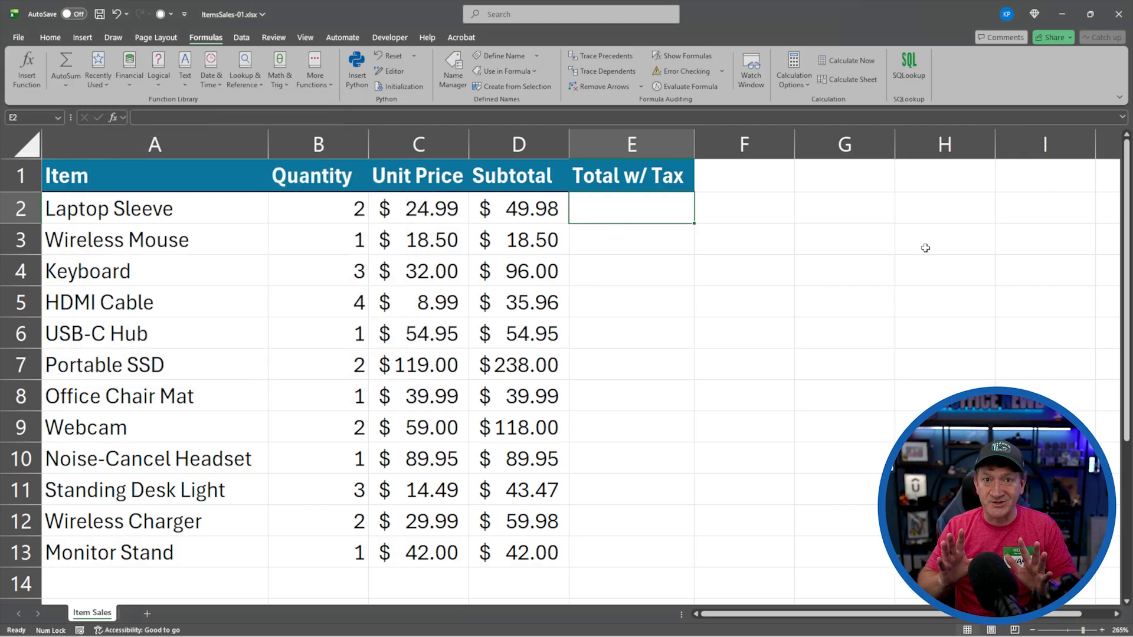
text(=p)
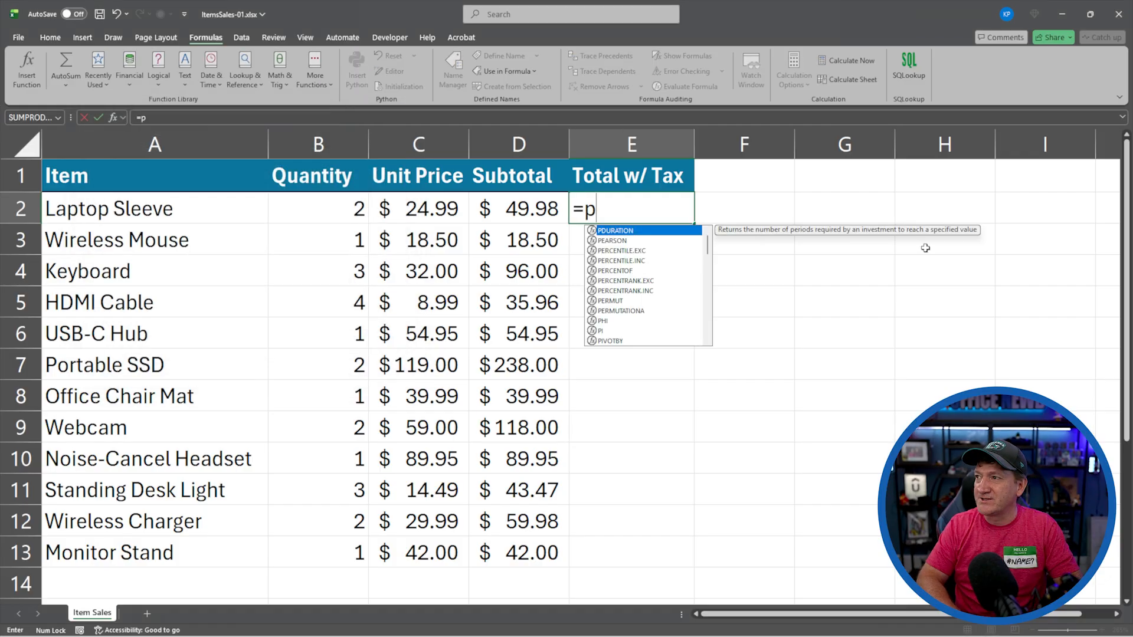
text(ri)
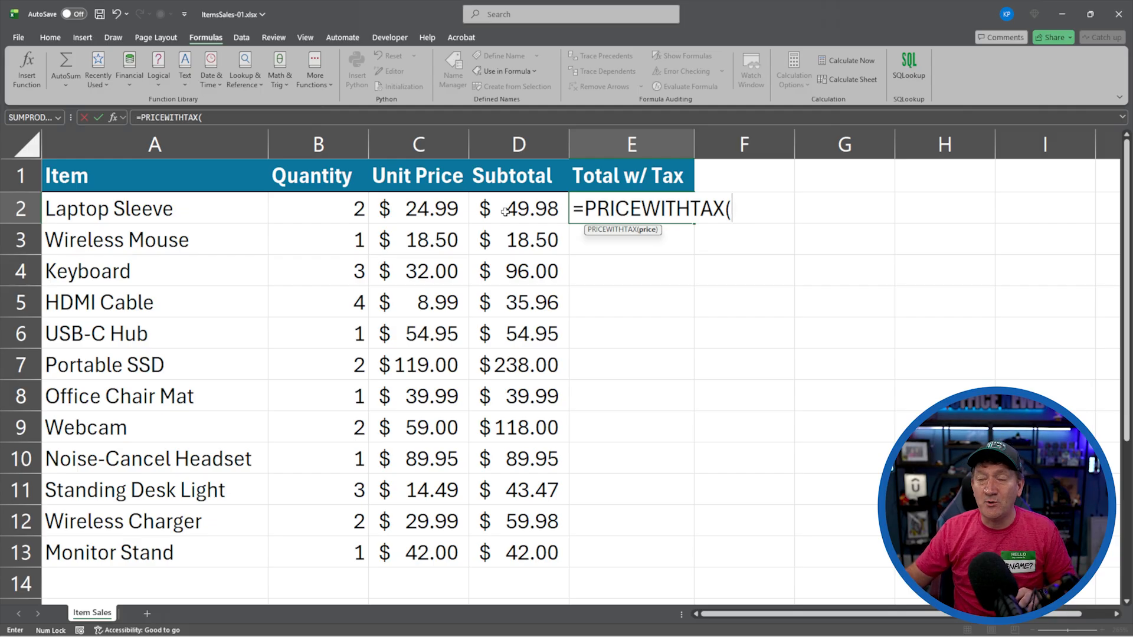
click(519, 208)
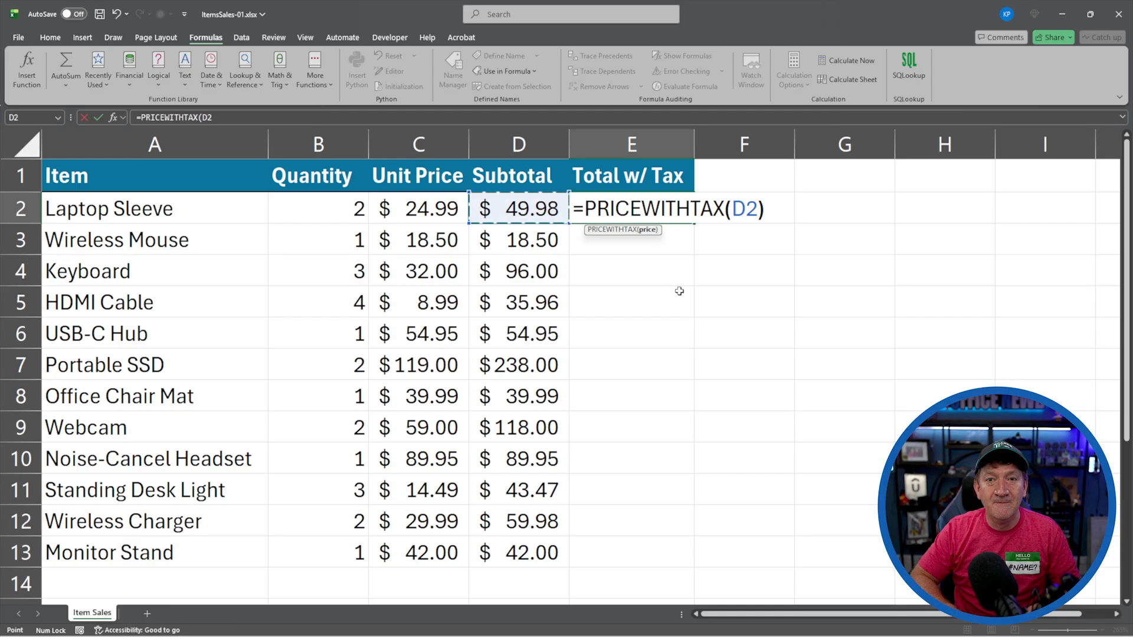
key(Return)
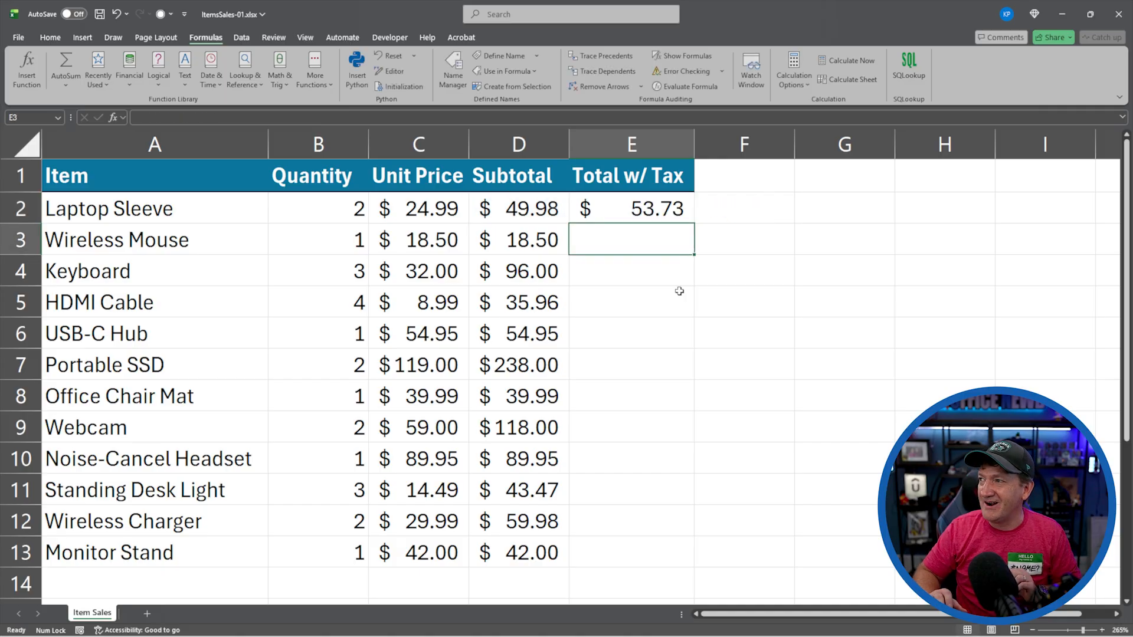
mouse_move(640, 245)
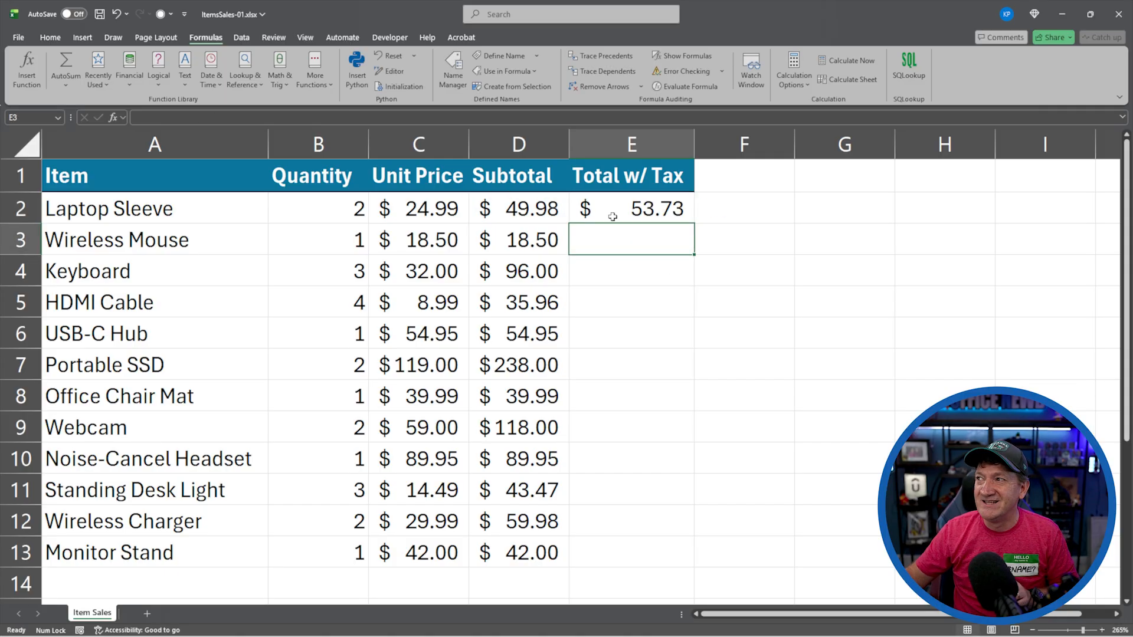
click(630, 209)
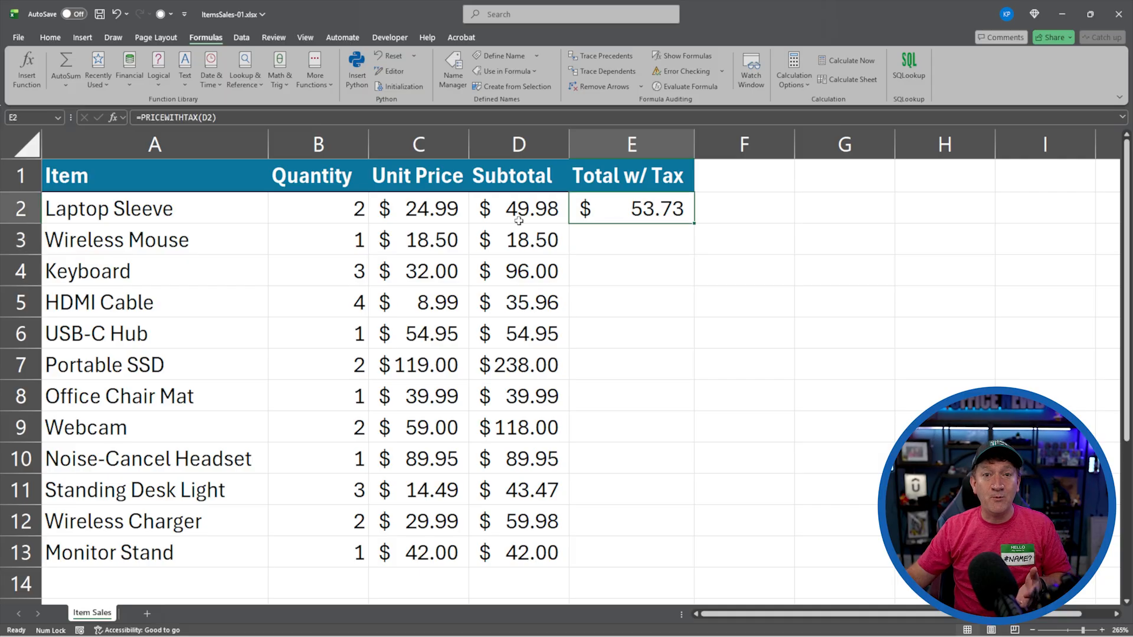